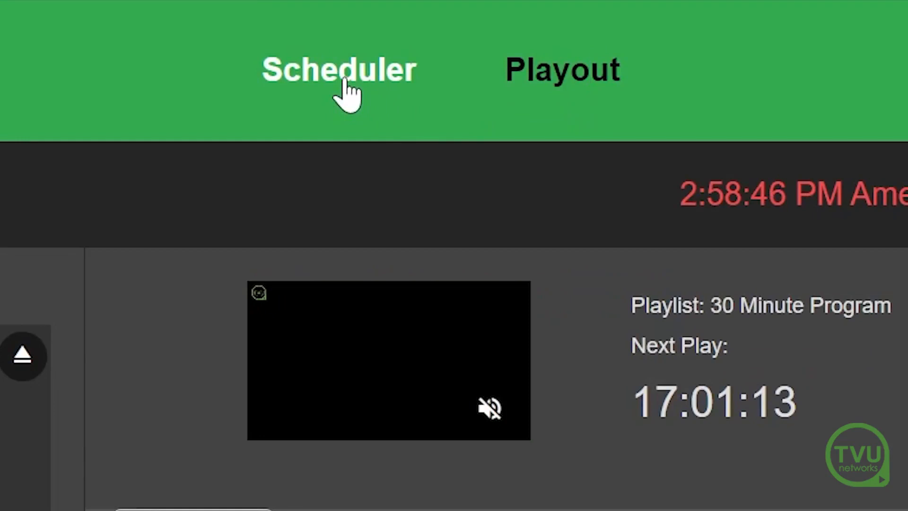
- Go to the Scheduler and show the Program Template list
{"action": "left_click", "coordinate": [339, 69]}
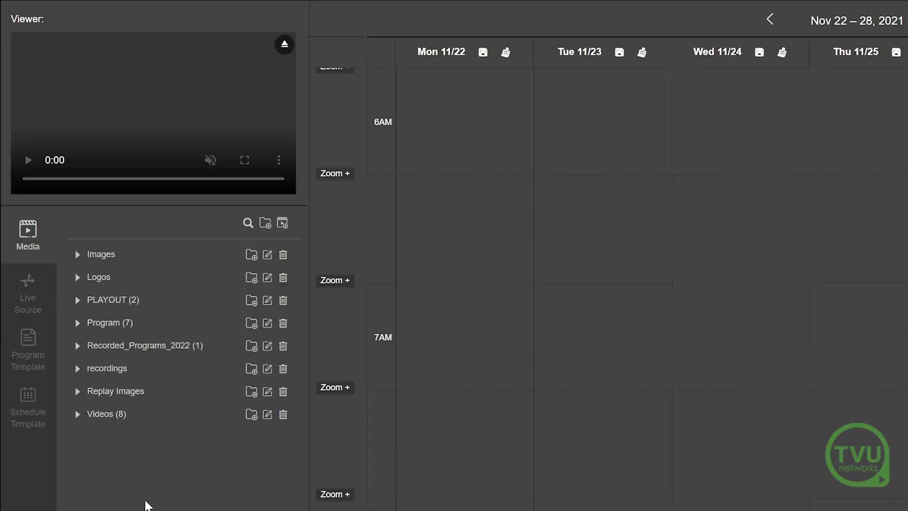
{"action": "left_click", "coordinate": [27, 341]}
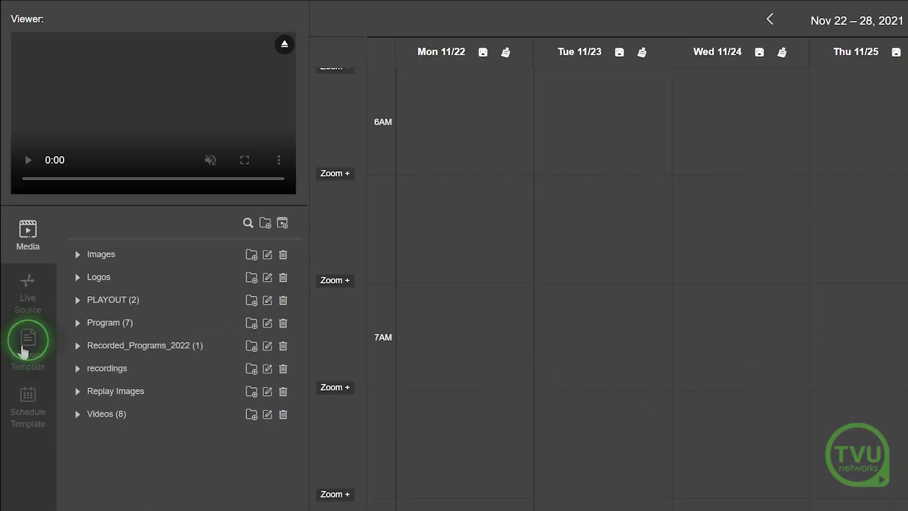
{"action": "left_click", "coordinate": [27, 347]}
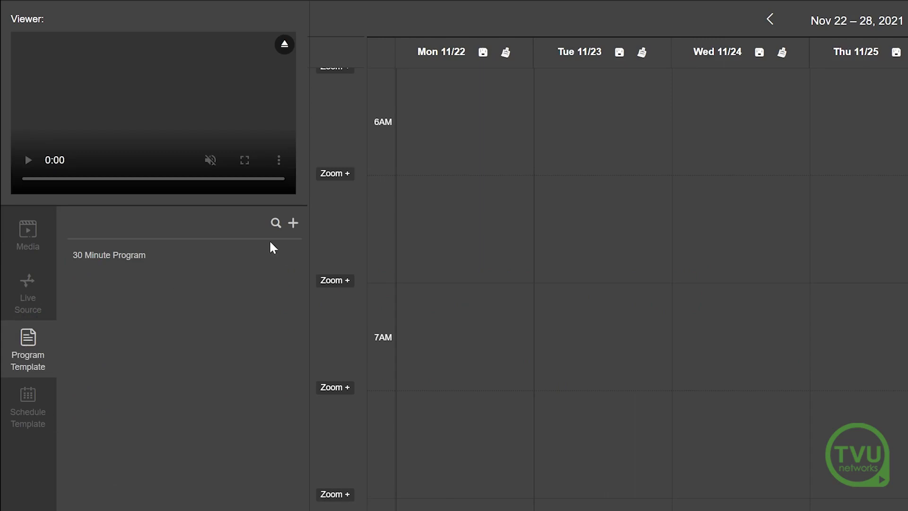
- Add a program template using Media source 'Morning Show Ref Video' as reference media
{"action": "left_click", "coordinate": [293, 224]}
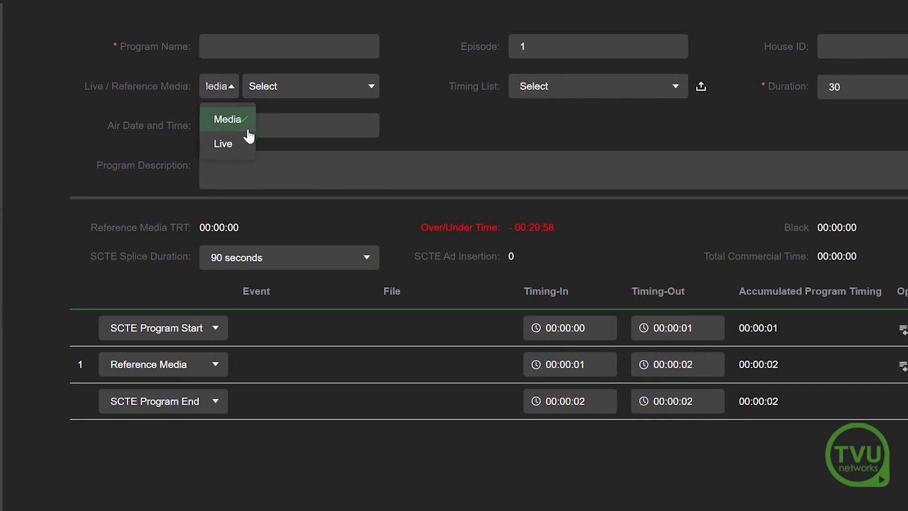
{"action": "left_click", "coordinate": [227, 119]}
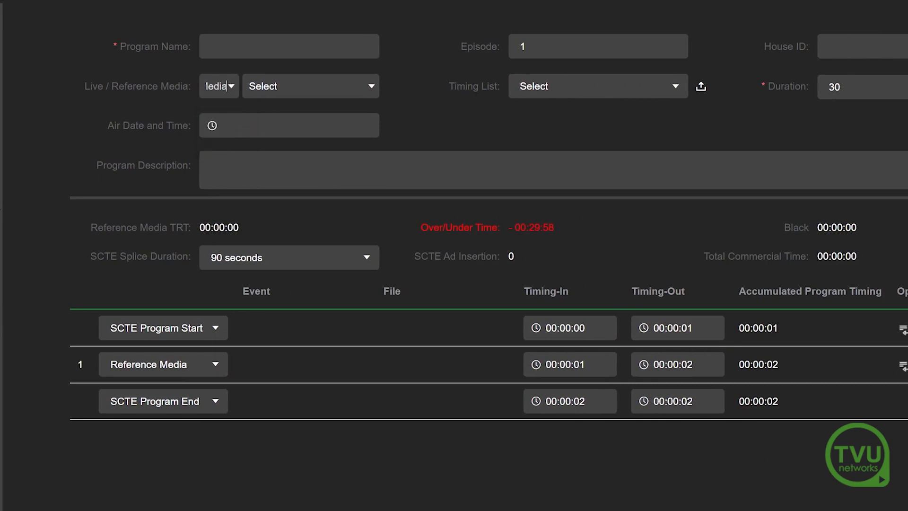
{"action": "mouse_move", "coordinate": [373, 93]}
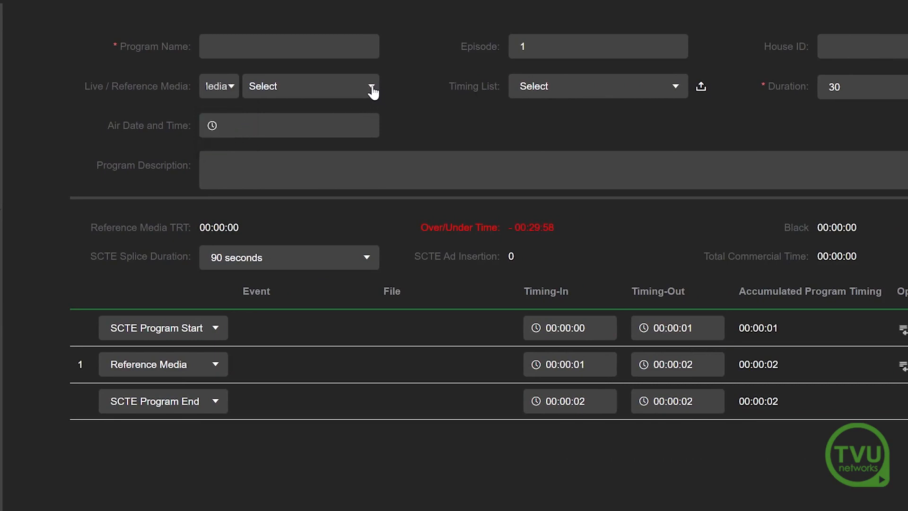
{"action": "left_click", "coordinate": [311, 86]}
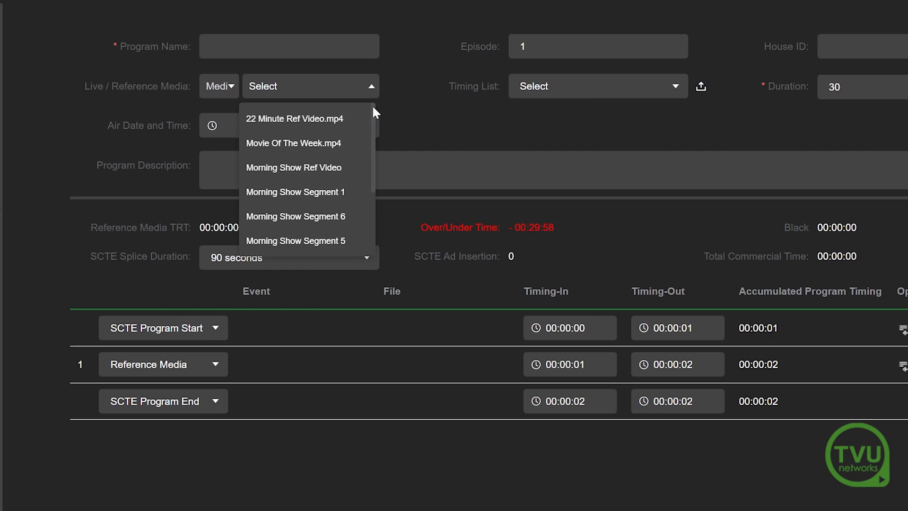
{"action": "mouse_move", "coordinate": [294, 169]}
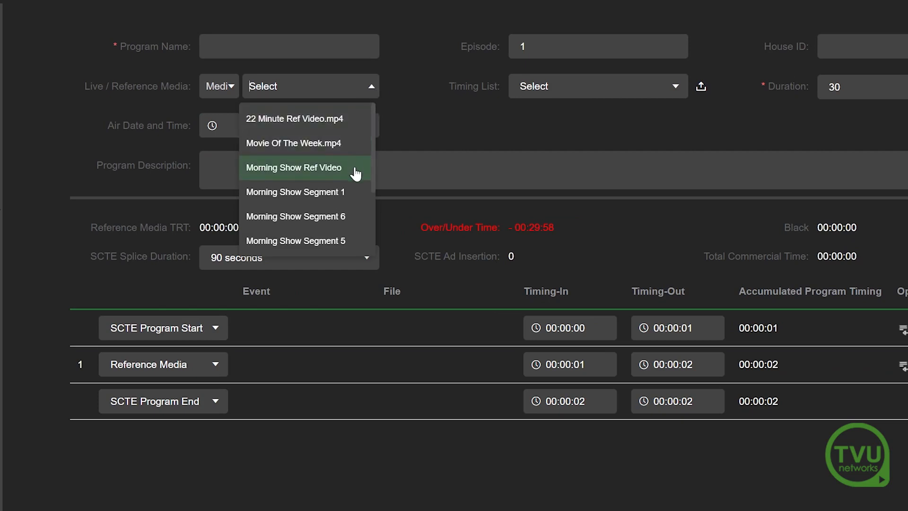
{"action": "left_click", "coordinate": [293, 168]}
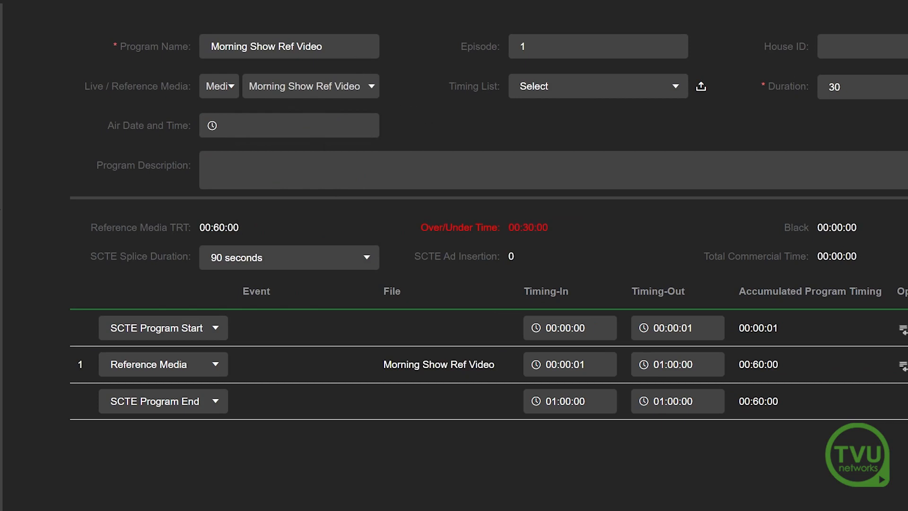
{"action": "triple_click", "coordinate": [288, 46]}
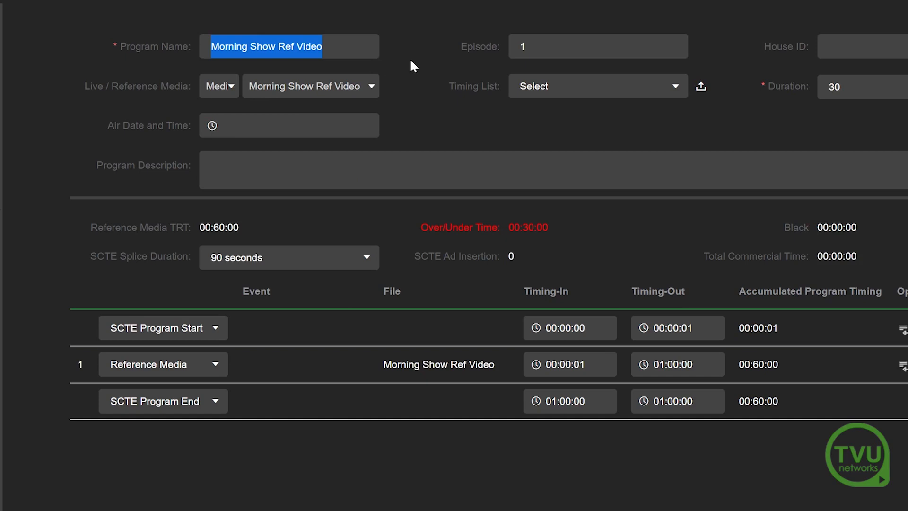
- Rename the template 'Sample Program' and upload the TVU_Sample.csv timing list
{"action": "type", "text": "The Morning"}
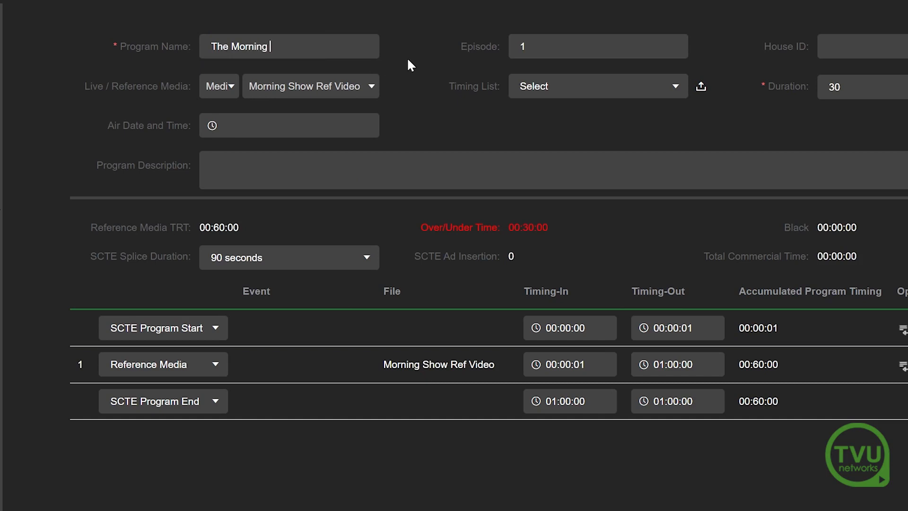
{"action": "type", "text": "Sh"}
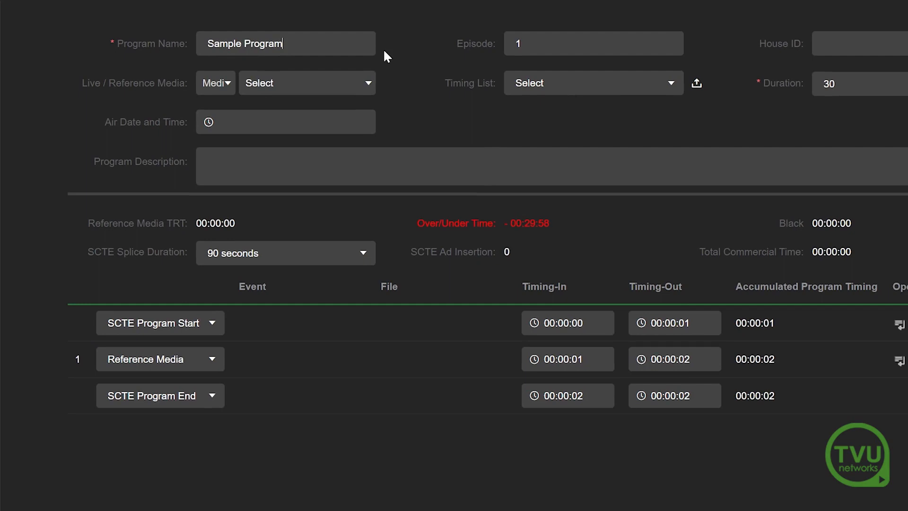
{"action": "mouse_move", "coordinate": [697, 83]}
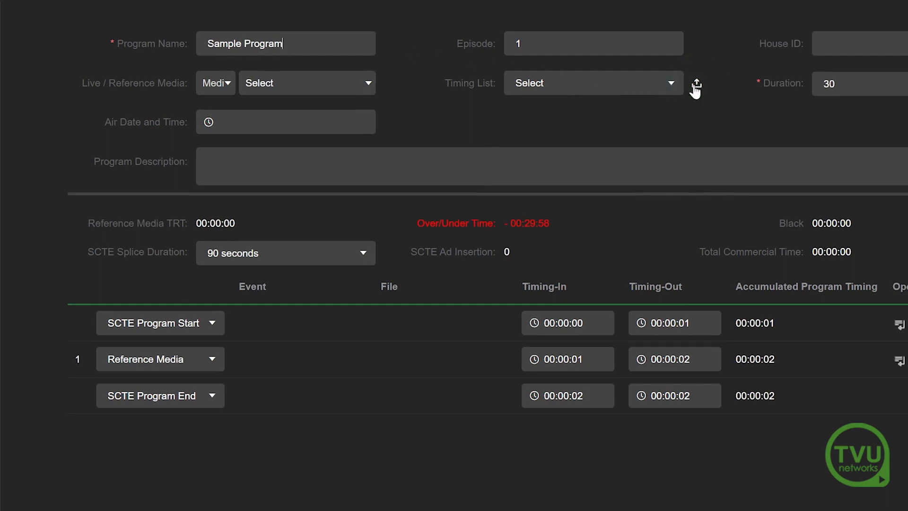
{"action": "left_click", "coordinate": [696, 83]}
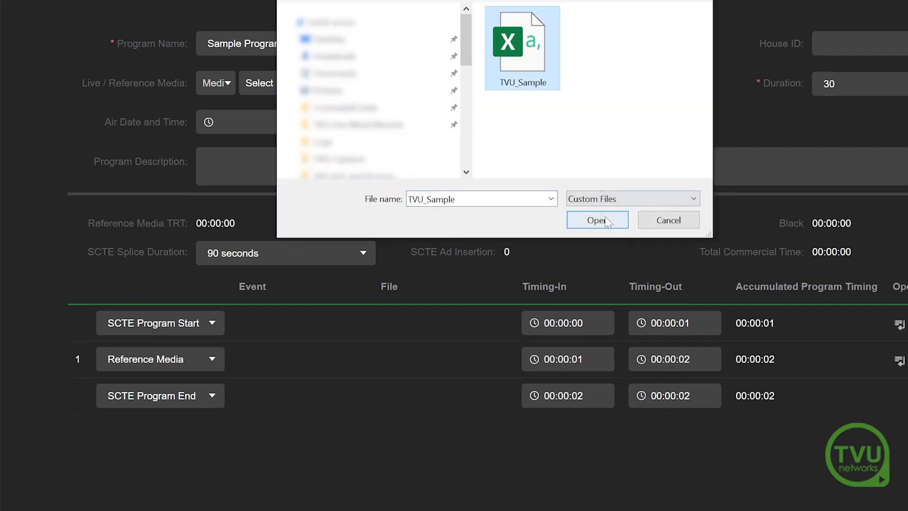
{"action": "left_click", "coordinate": [597, 221]}
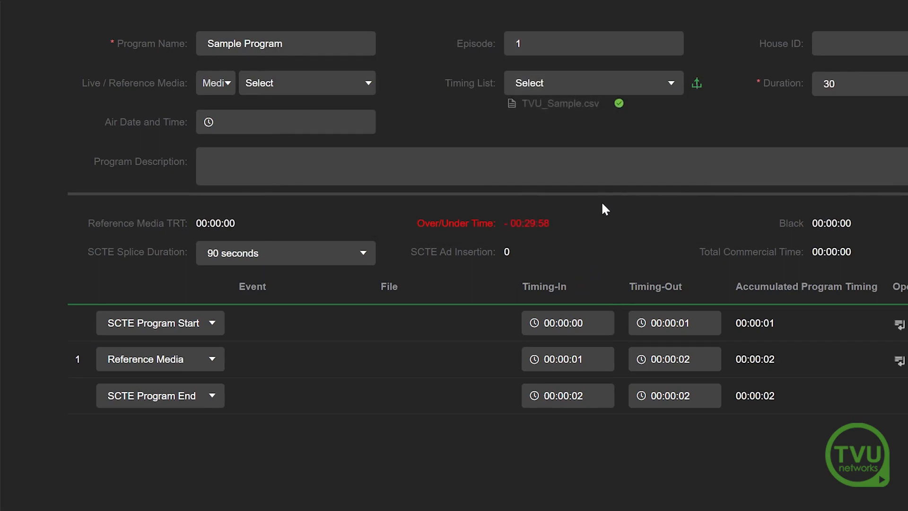
{"action": "left_click", "coordinate": [590, 83]}
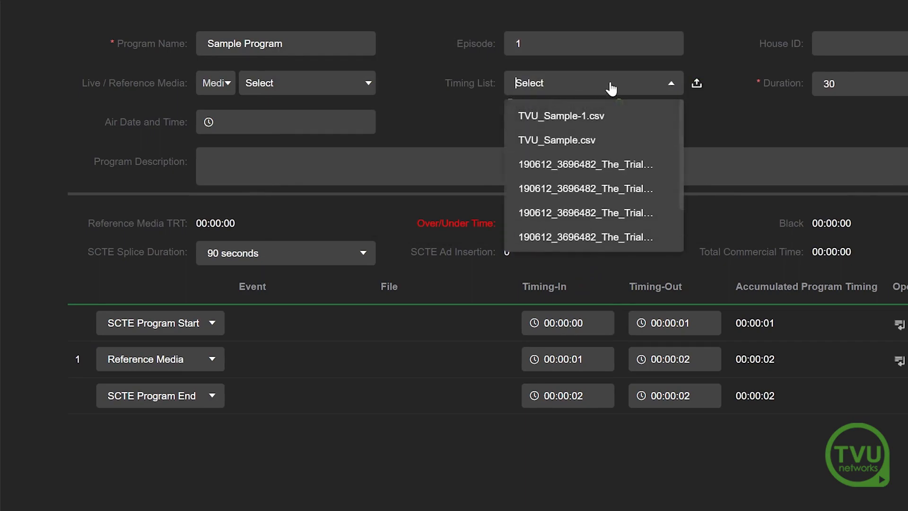
- Select TVU_Sample.csv as the timing list to fill reference media segments and SCTE splice events
{"action": "left_click", "coordinate": [556, 140]}
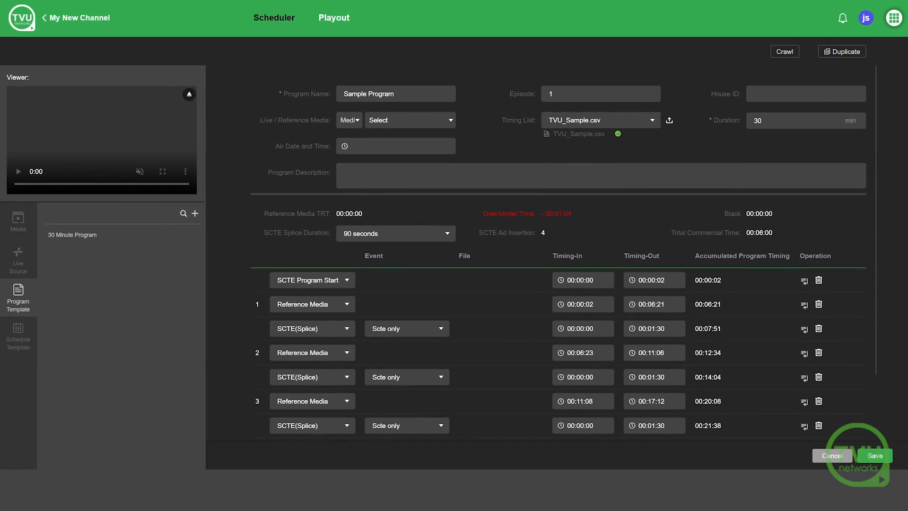
{"action": "left_click", "coordinate": [601, 177]}
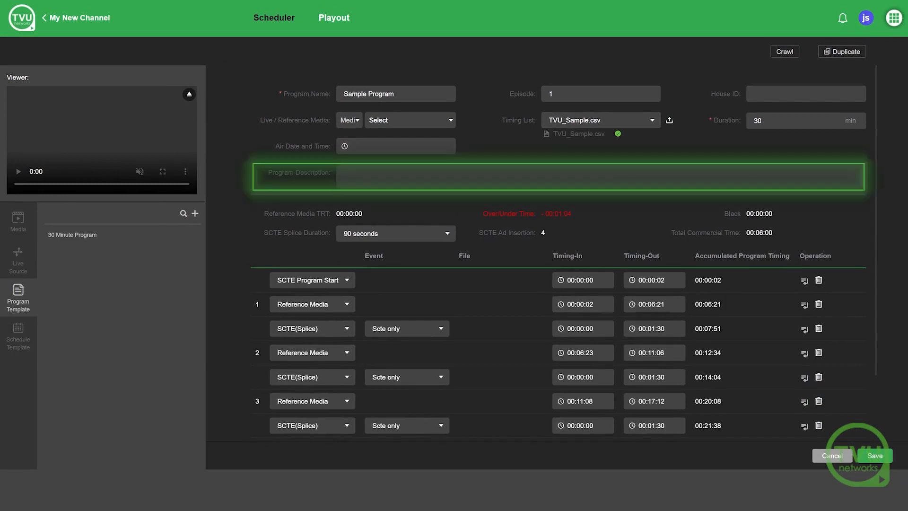